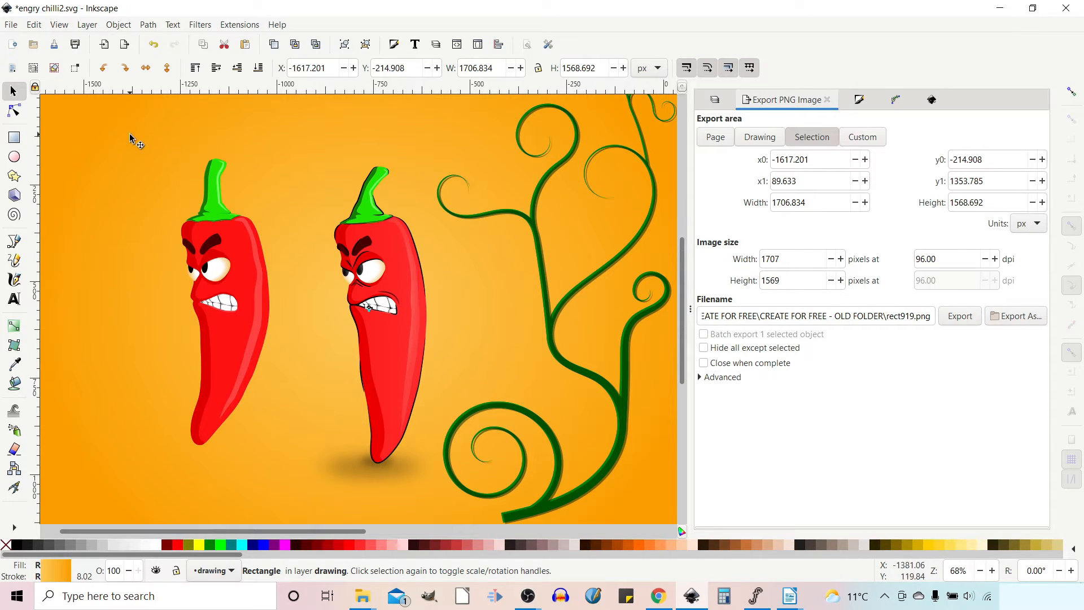
Reach the Preferences command through the Edit menu to reset all preferences.
click(33, 24)
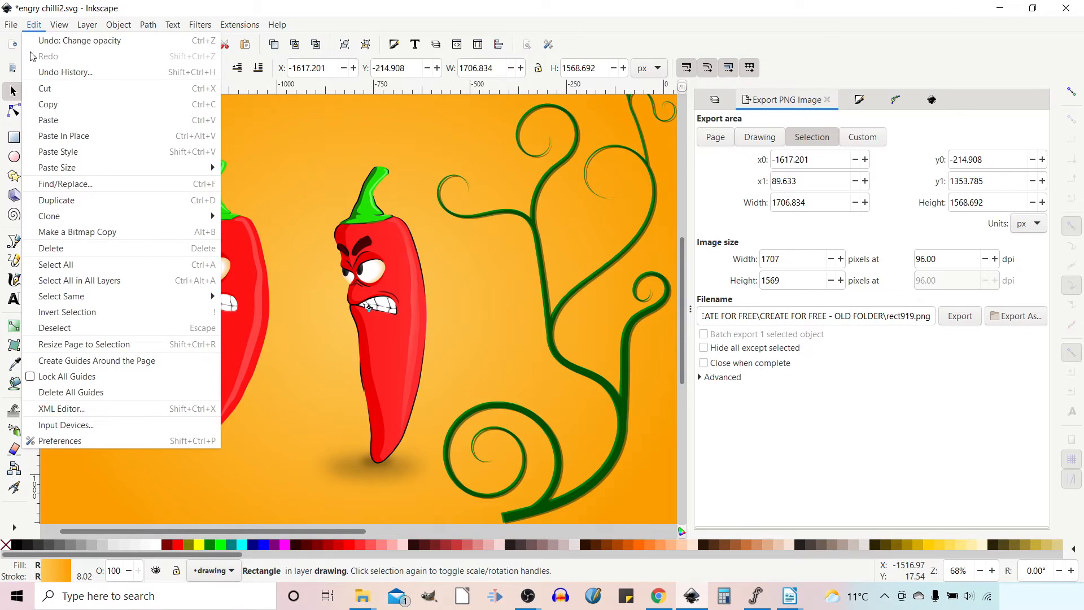
mouse_move(60, 440)
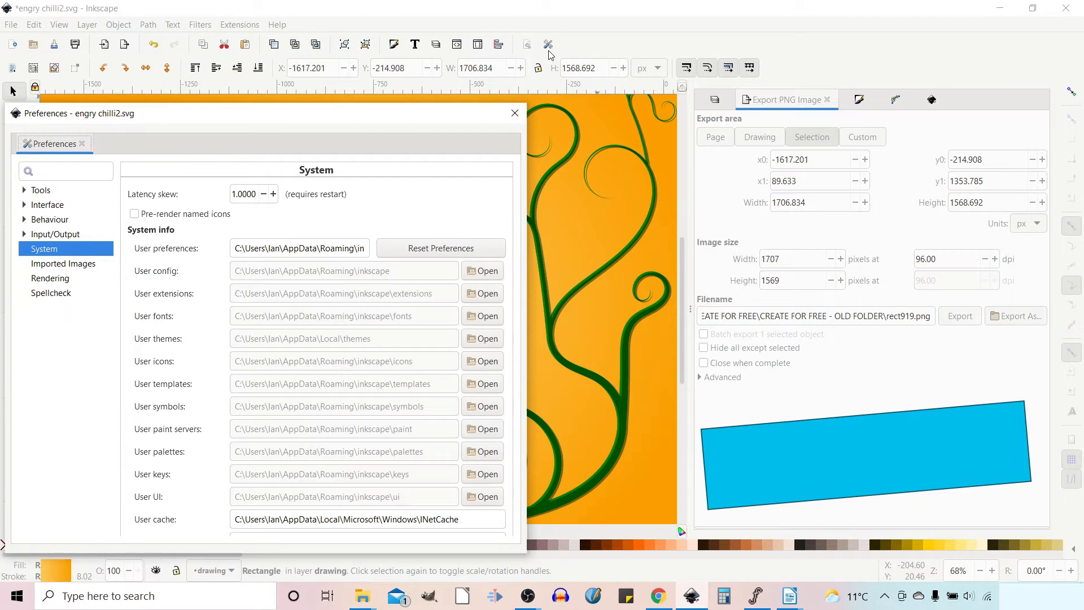
mouse_move(548, 44)
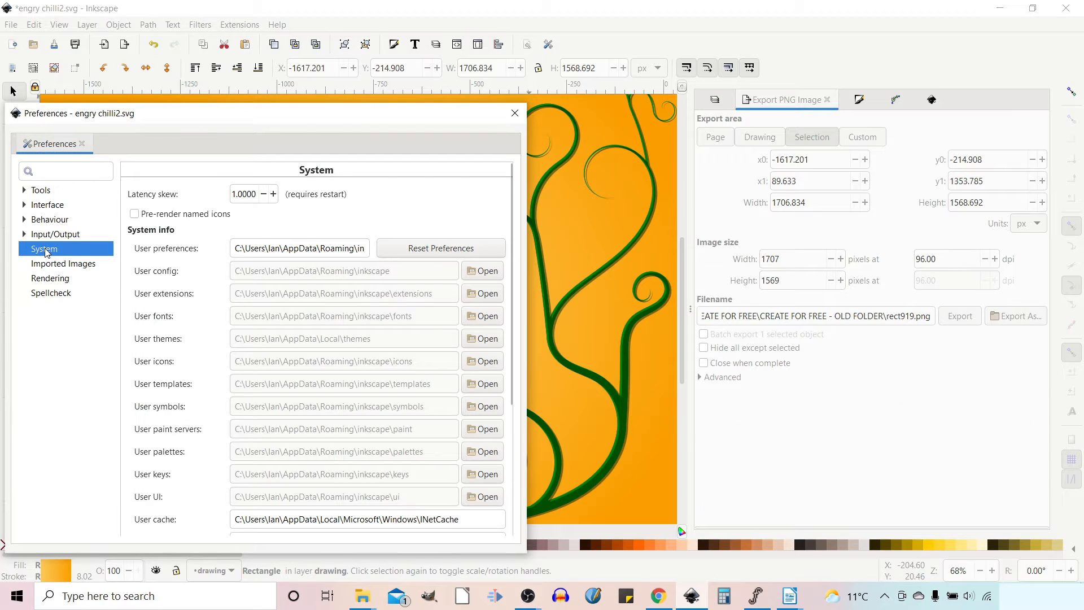
mouse_move(440, 249)
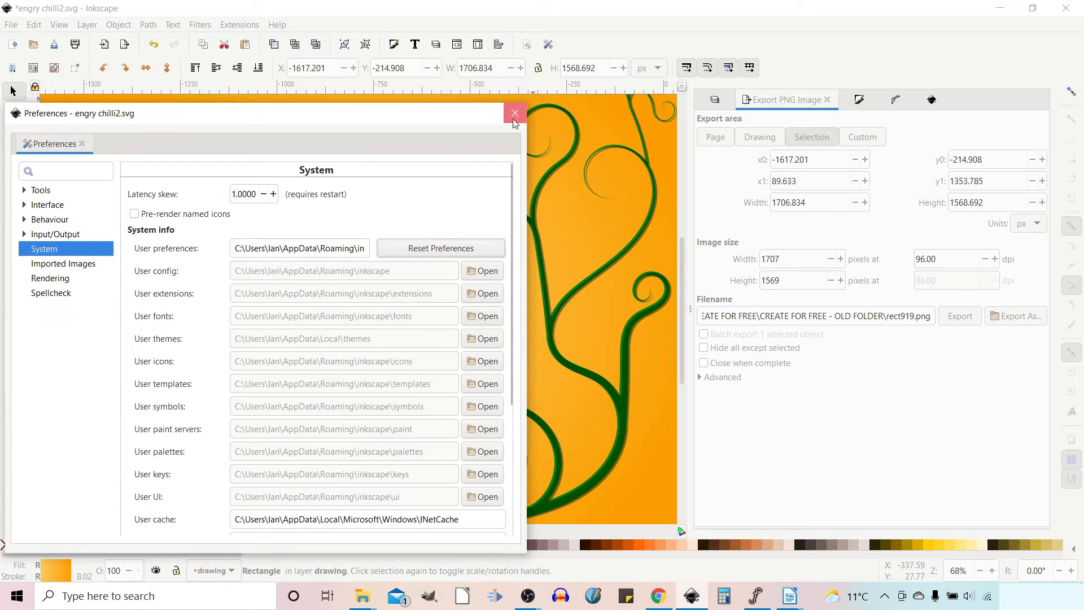
Quit and relaunch Inkscape, accepting the Welcome dialog's Save and Thanks defaults.
click(515, 113)
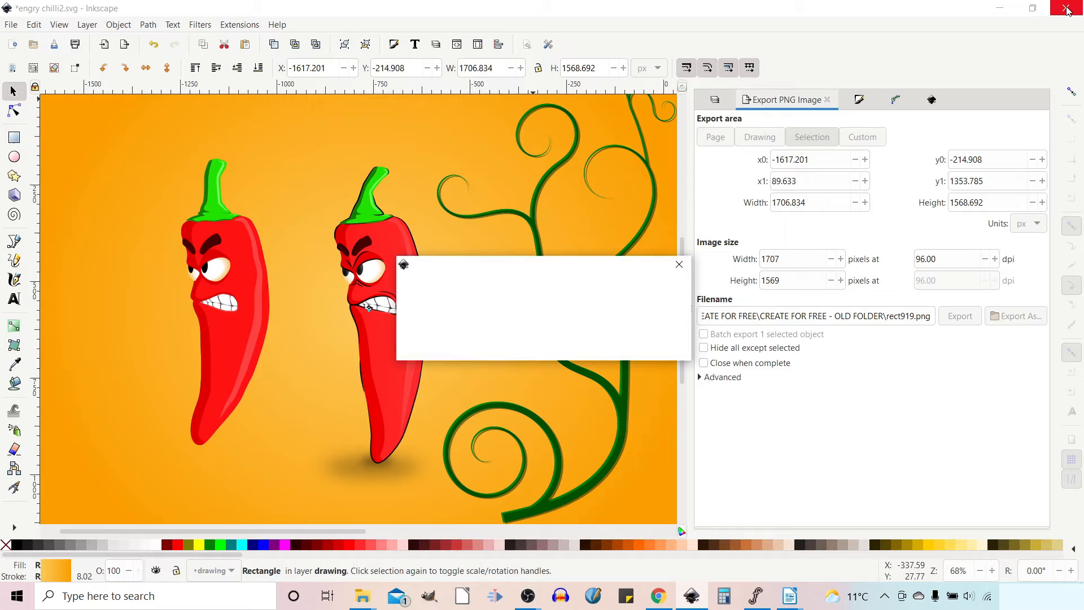
click(1068, 8)
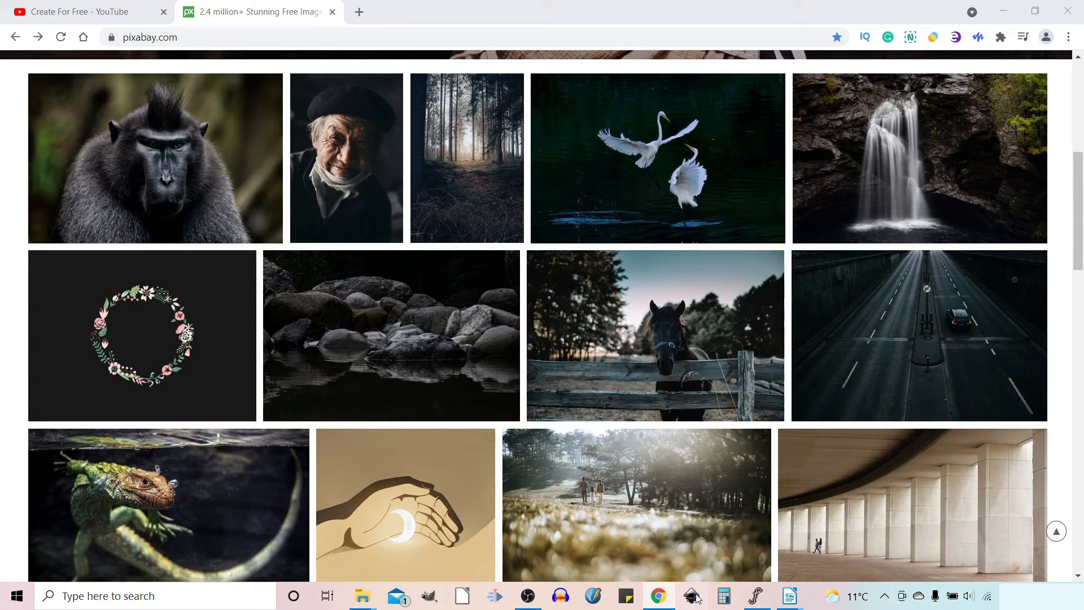
click(691, 596)
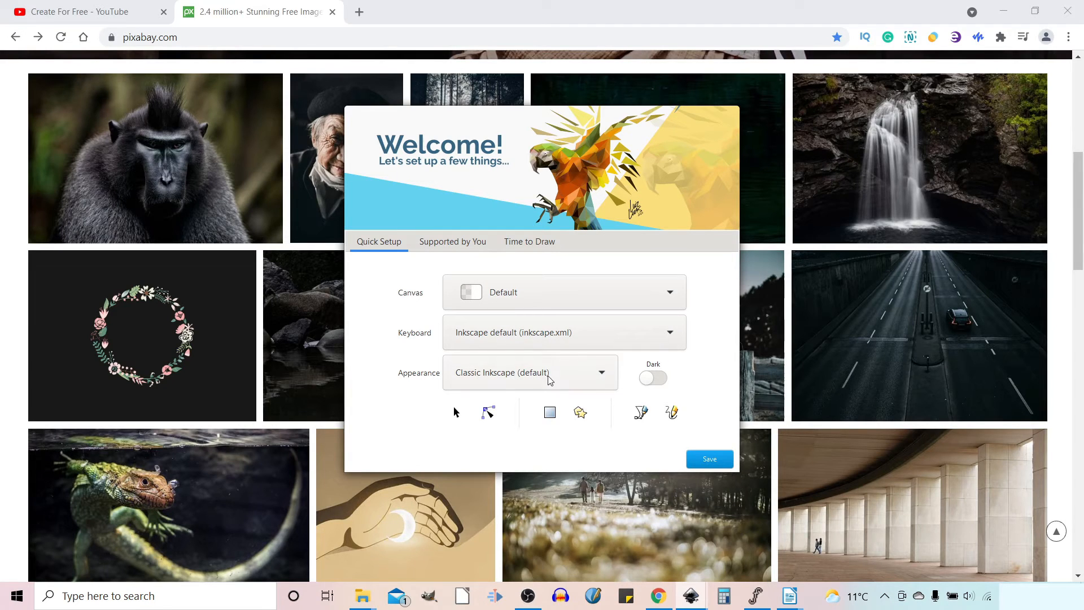
mouse_move(593, 399)
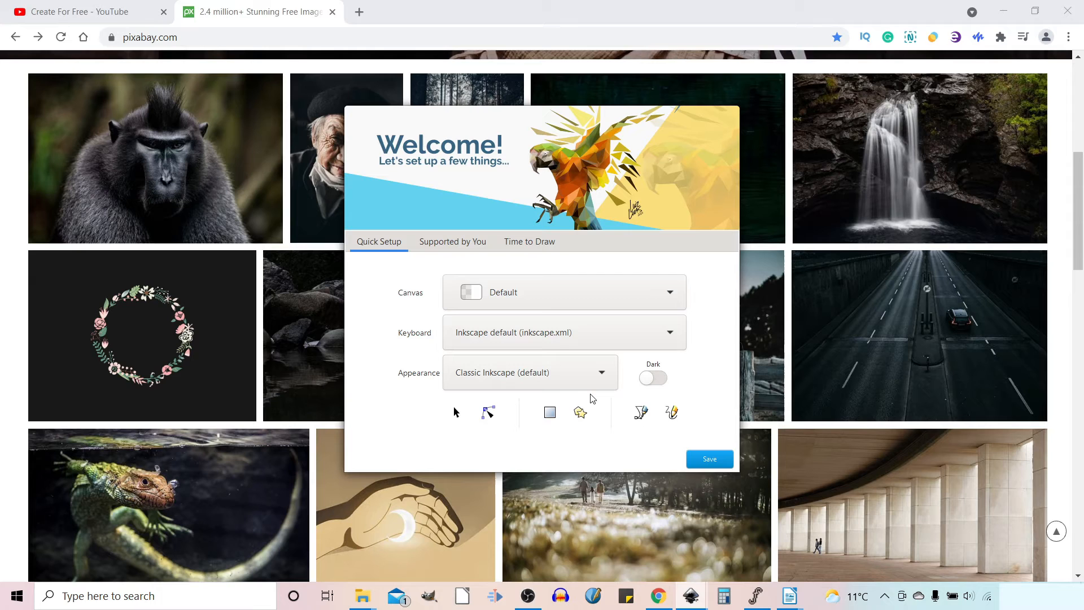
click(452, 242)
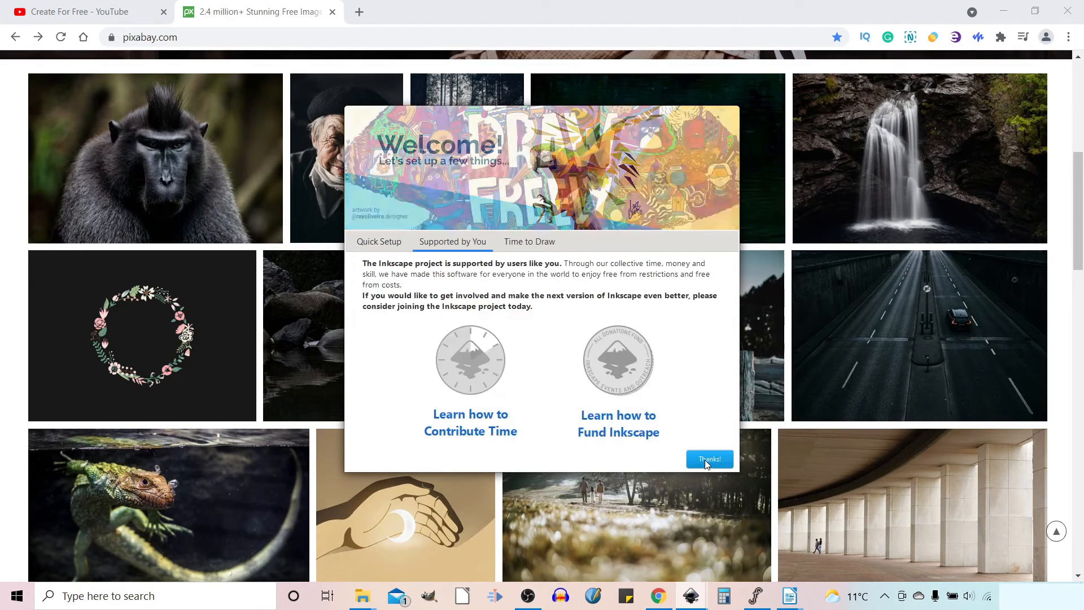
click(528, 241)
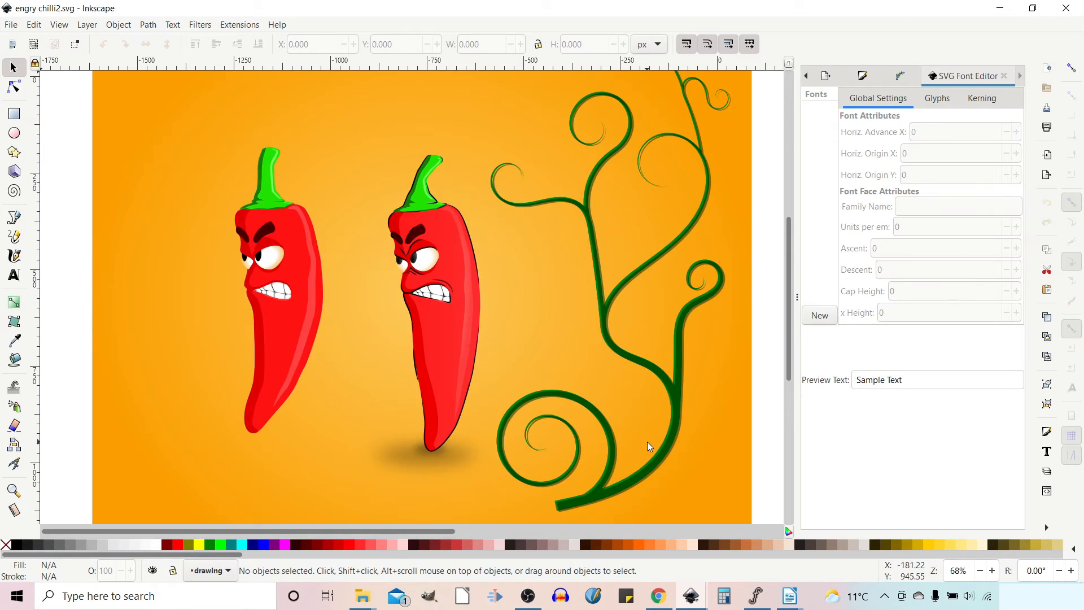
mouse_move(828, 113)
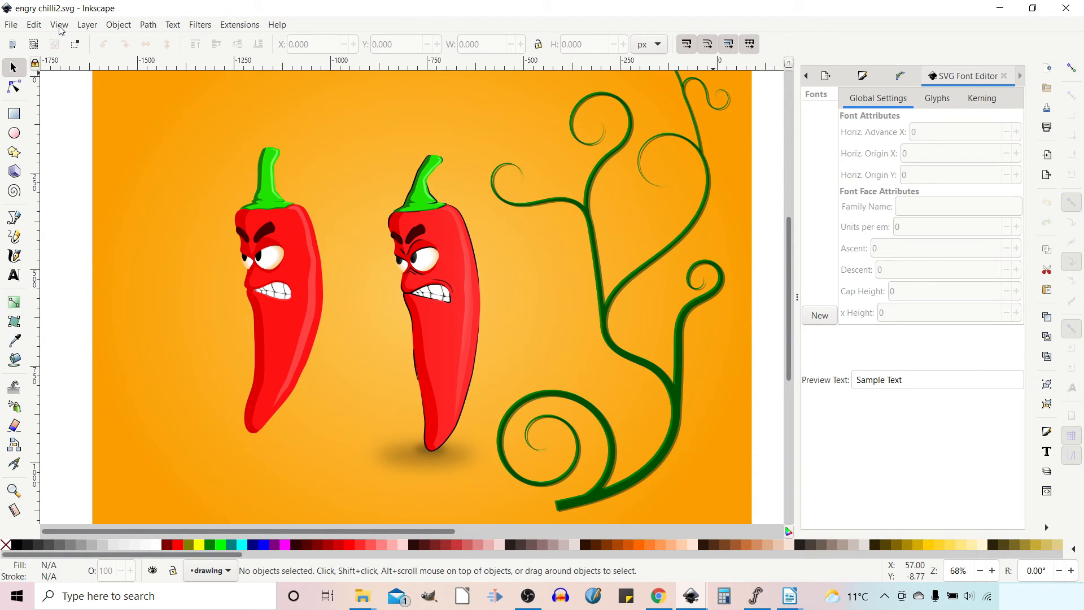
Switch the interface layout to Default from the View menu.
click(58, 24)
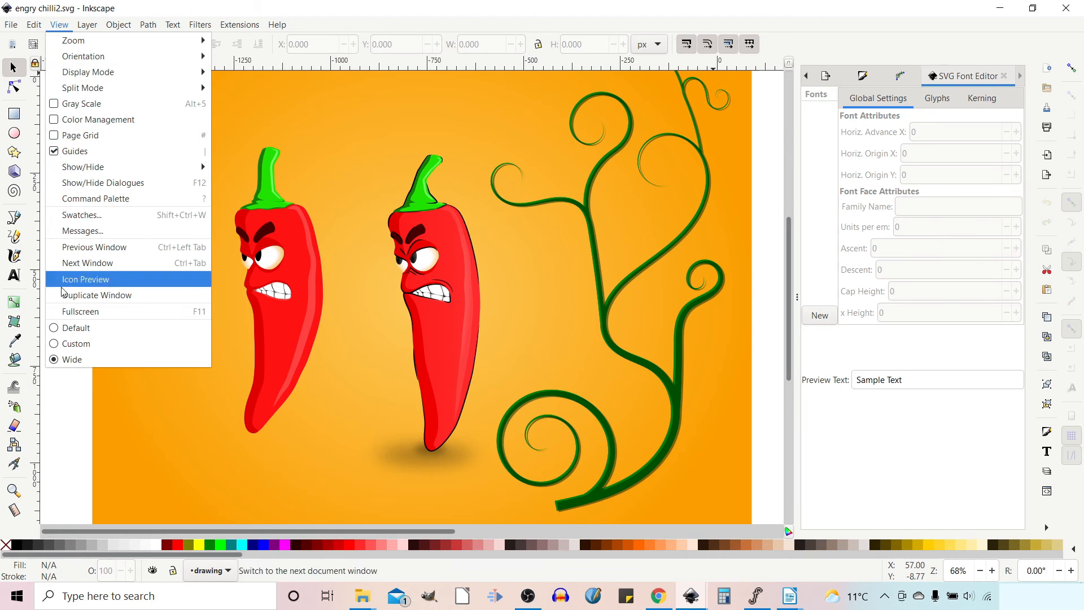
mouse_move(76, 343)
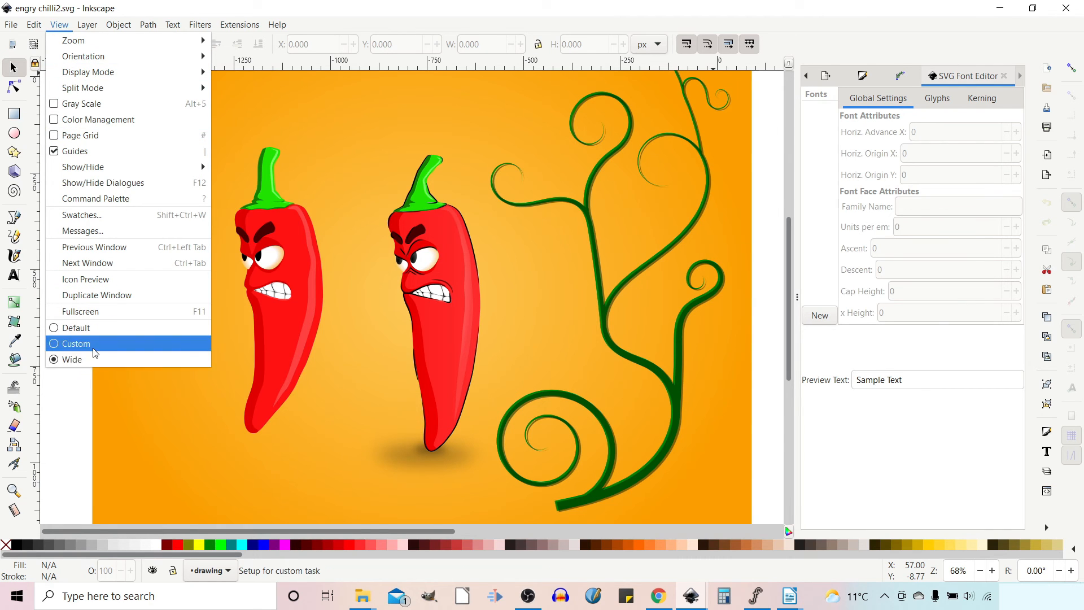
click(74, 343)
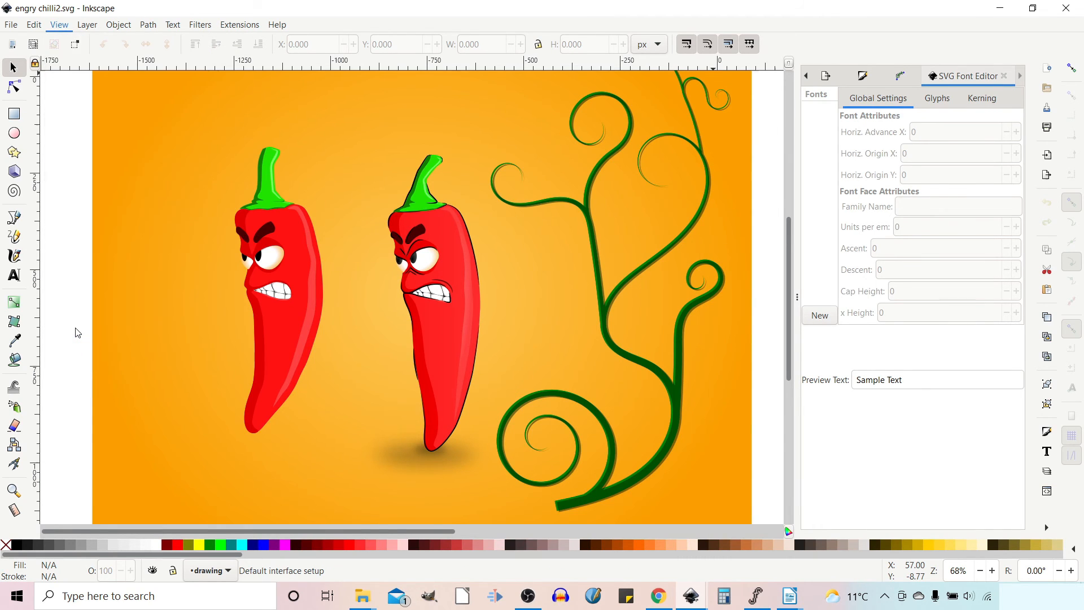